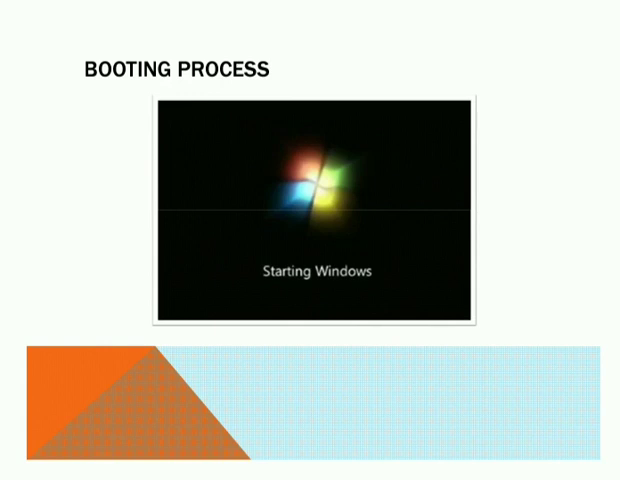
- Advance from the booting process slide past the window shortcut buttons to Mouse Pointer Shapes
key("right")
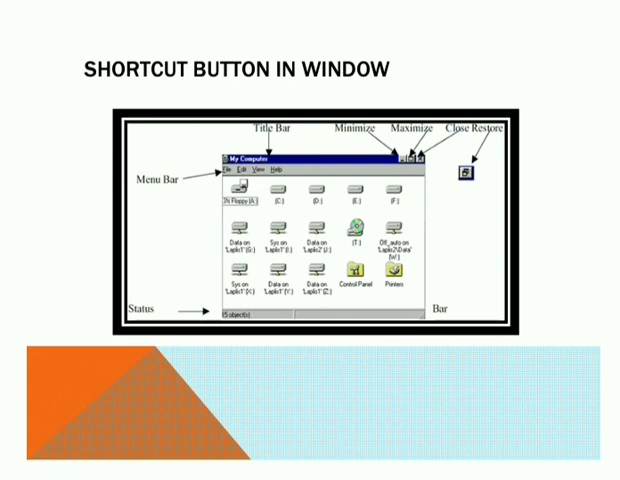
key("right")
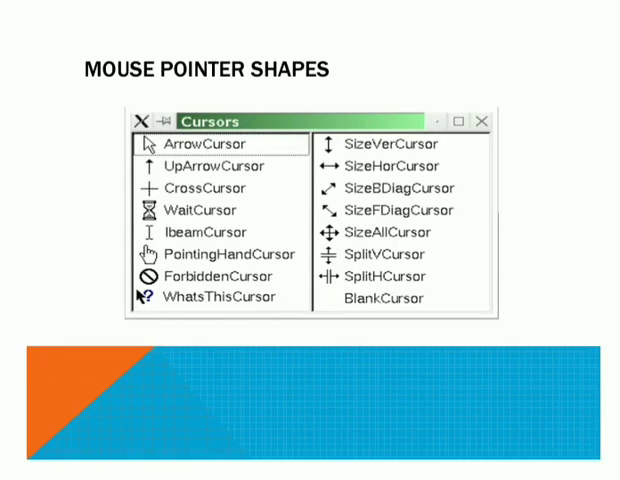